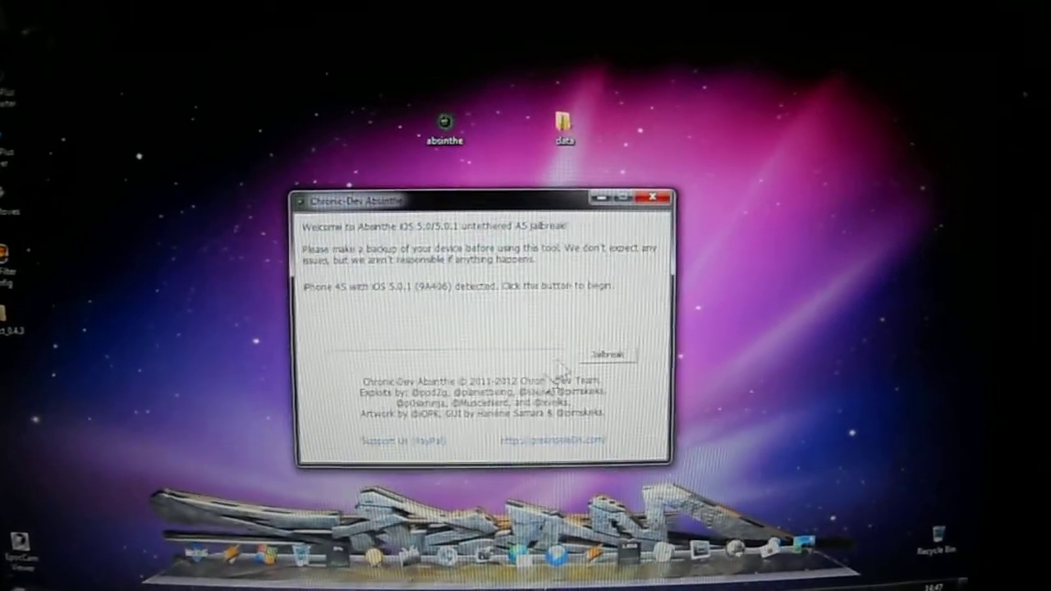
# Start the Absinthe jailbreak on the detected iPhone 4S running iOS 5.0.1
pyautogui.click(611, 354)
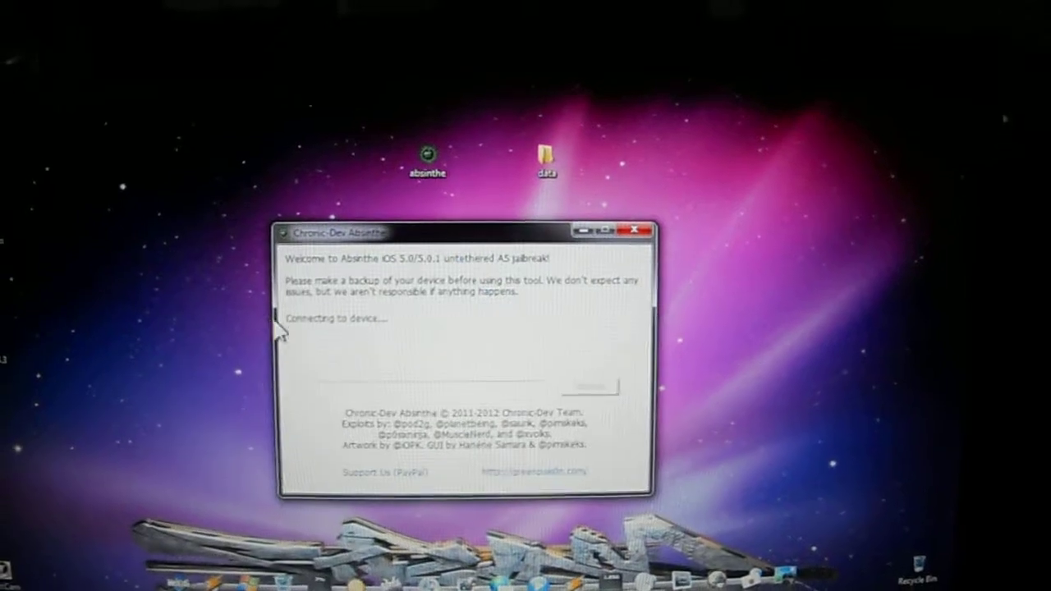